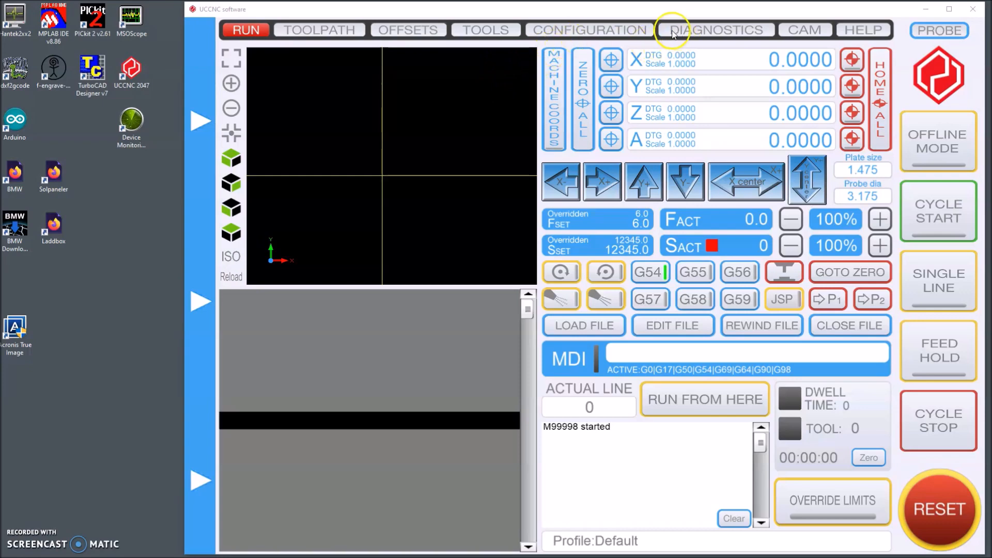
# Inspect the Modbus master plugin's debug view of spindle read and write functions, then close its windows.
pyautogui.click(589, 29)
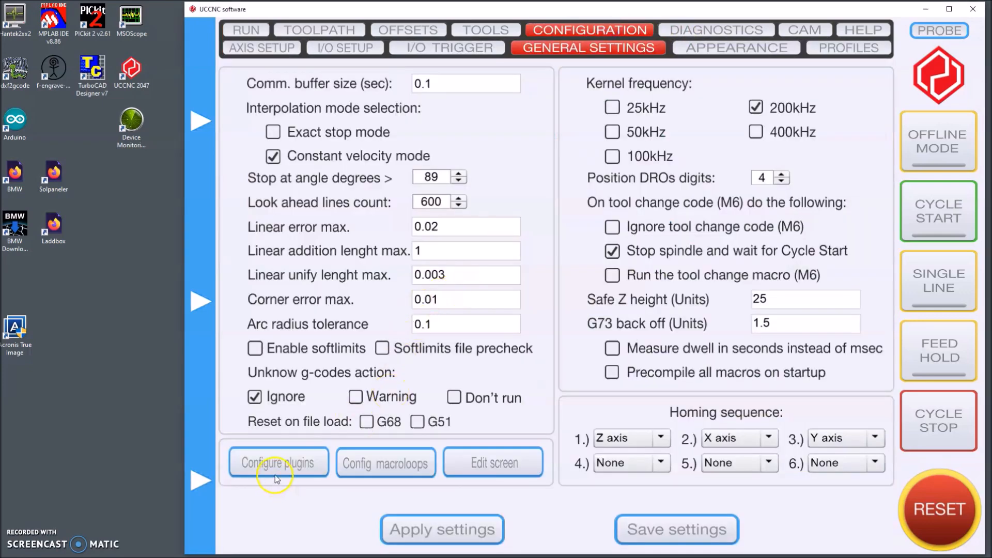
pyautogui.click(278, 462)
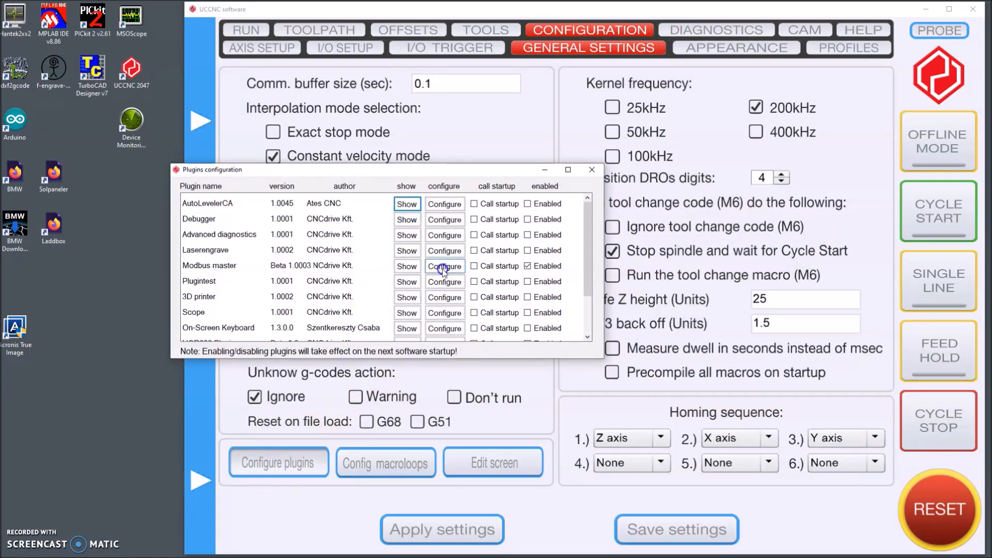
pyautogui.click(443, 266)
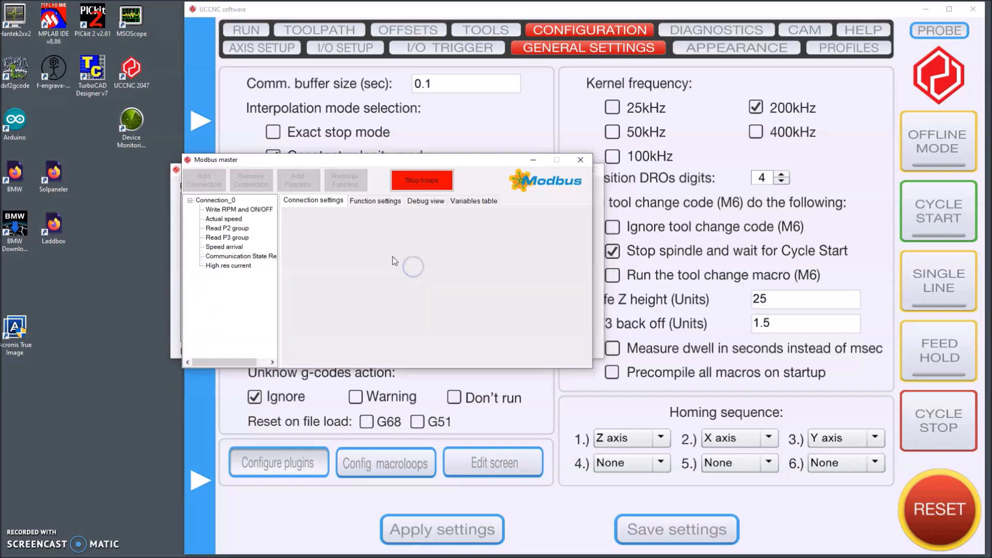
pyautogui.click(425, 200)
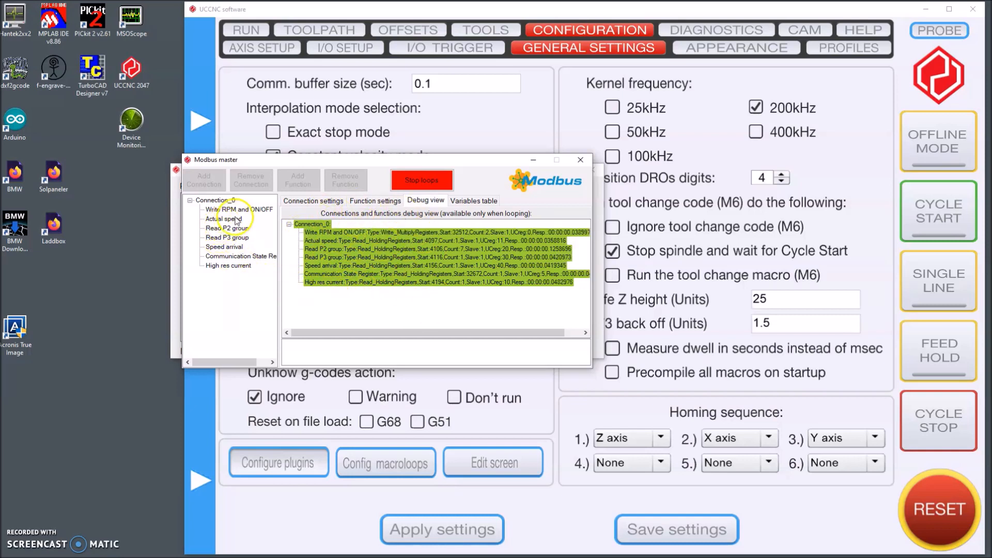
pyautogui.click(579, 159)
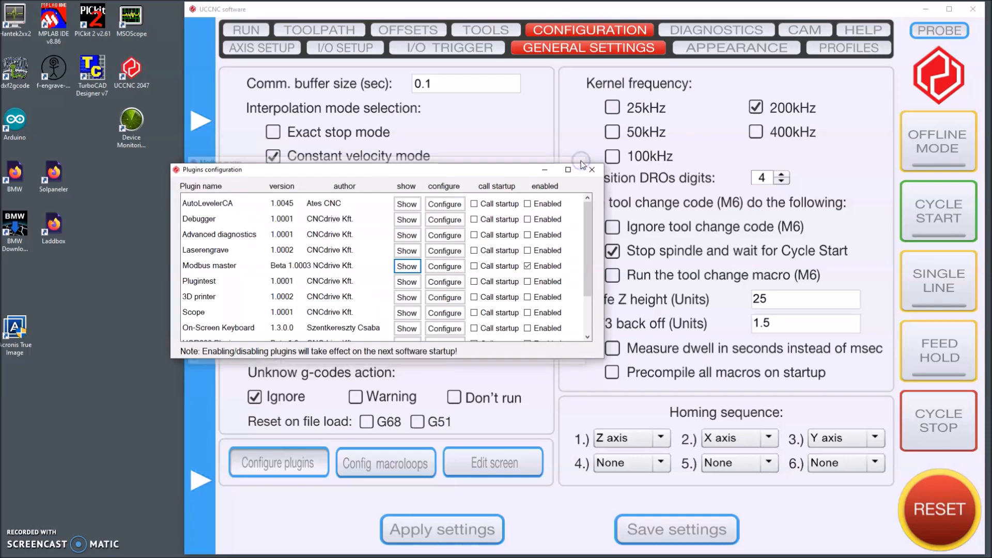
pyautogui.click(592, 169)
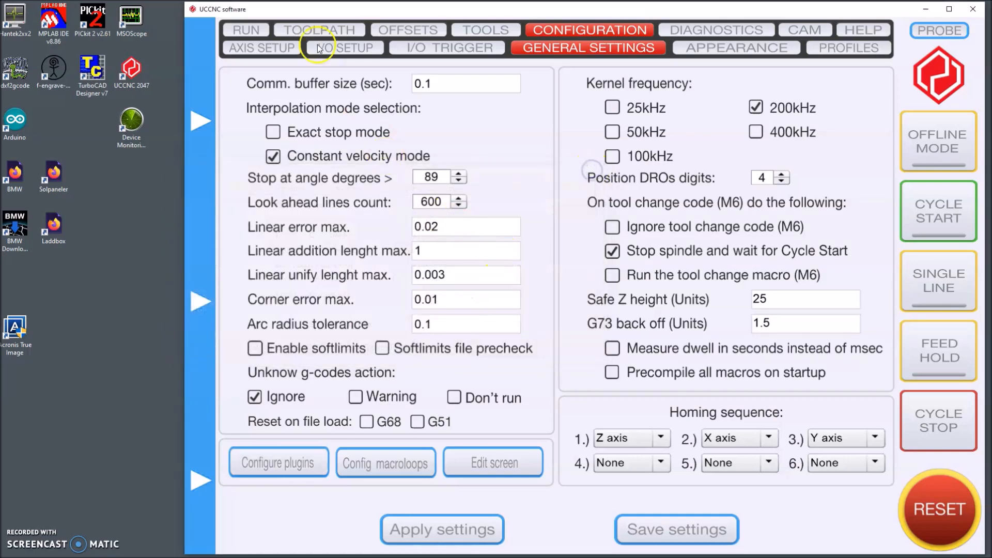
# Return to the main Run screen, showing spindle set speed 12345 and actual speed zero.
pyautogui.click(245, 30)
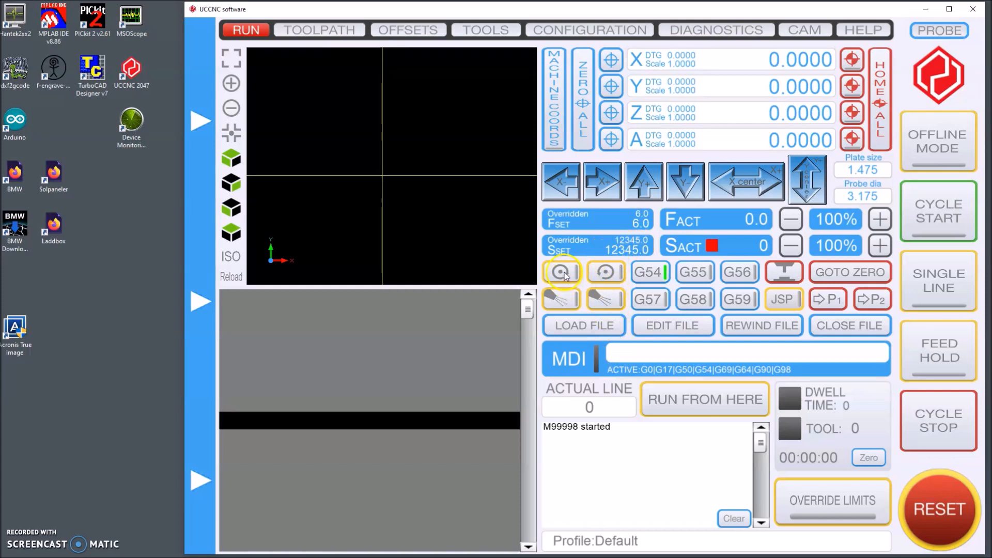
pyautogui.click(561, 271)
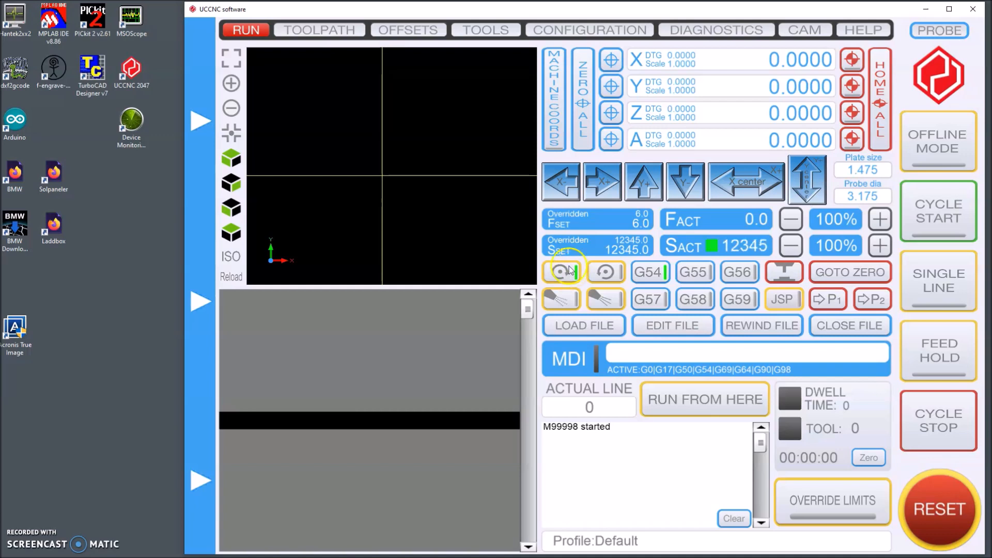
pyautogui.click(560, 271)
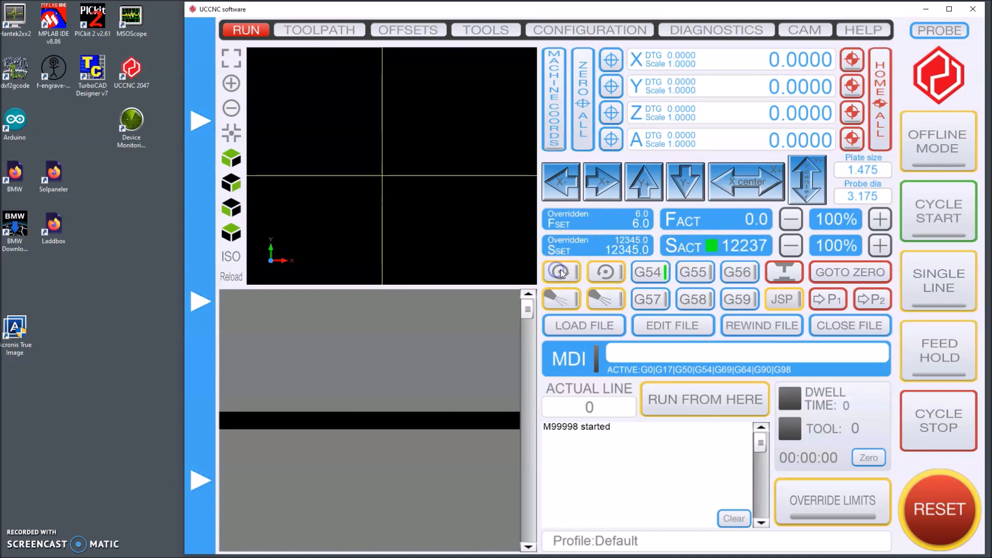
pyautogui.click(604, 271)
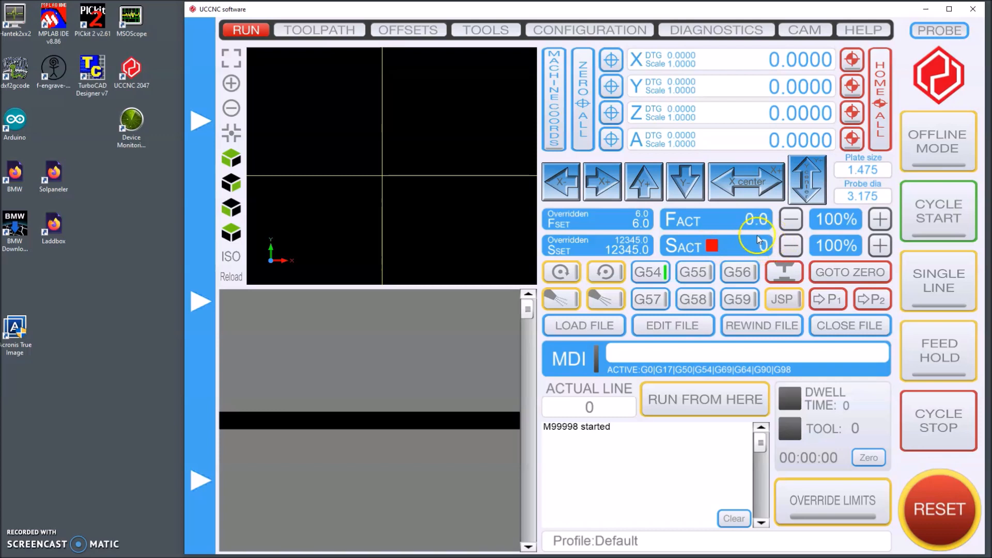
pyautogui.moveTo(737, 249)
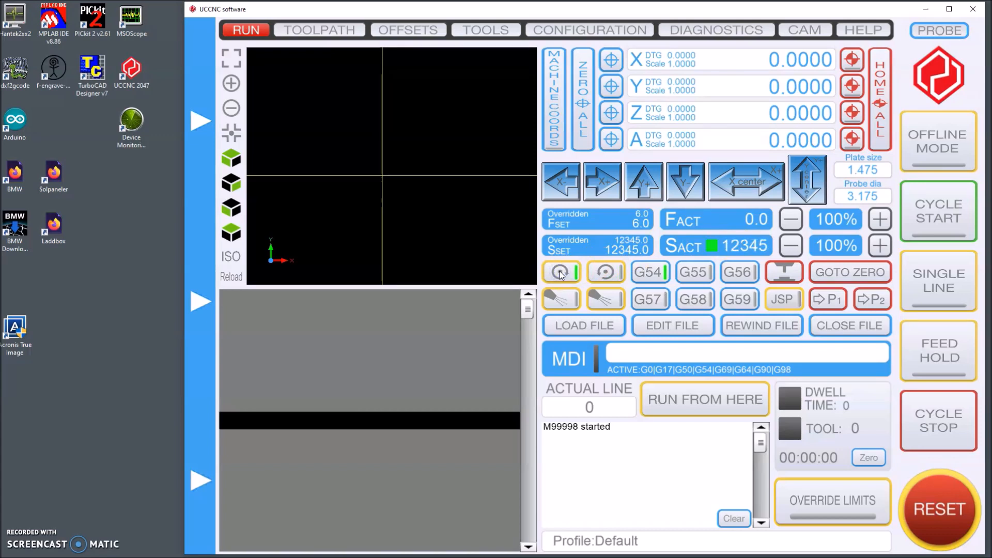
pyautogui.click(560, 272)
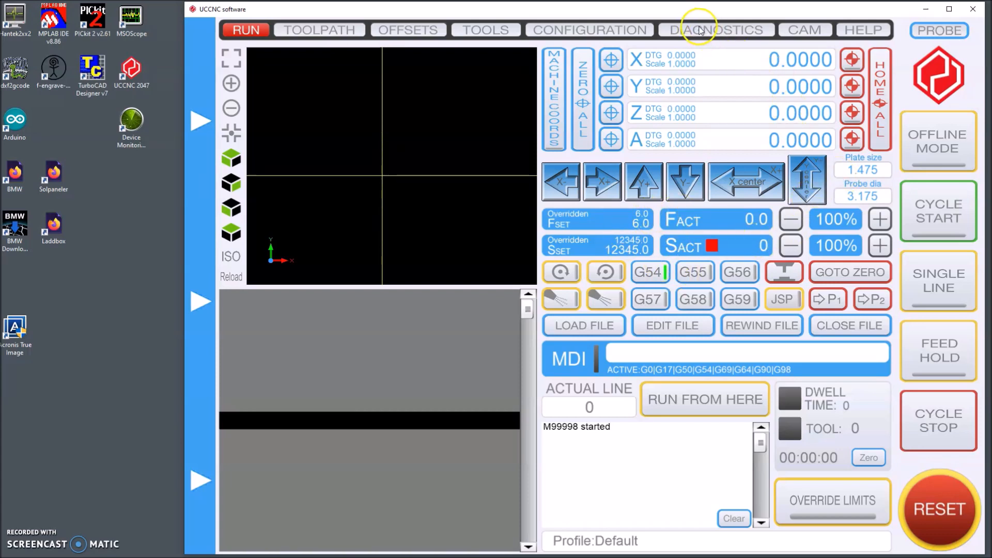
pyautogui.click(715, 29)
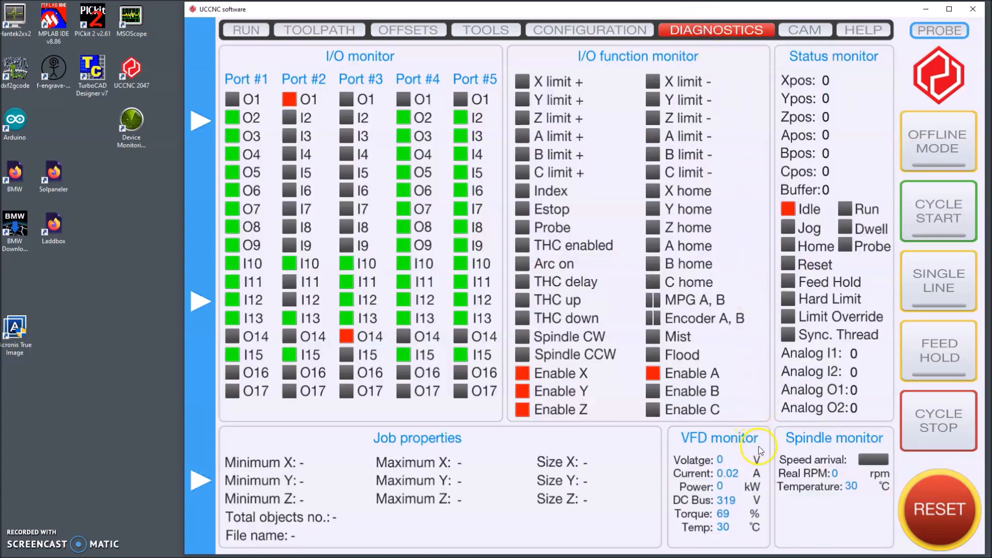
pyautogui.moveTo(712, 476)
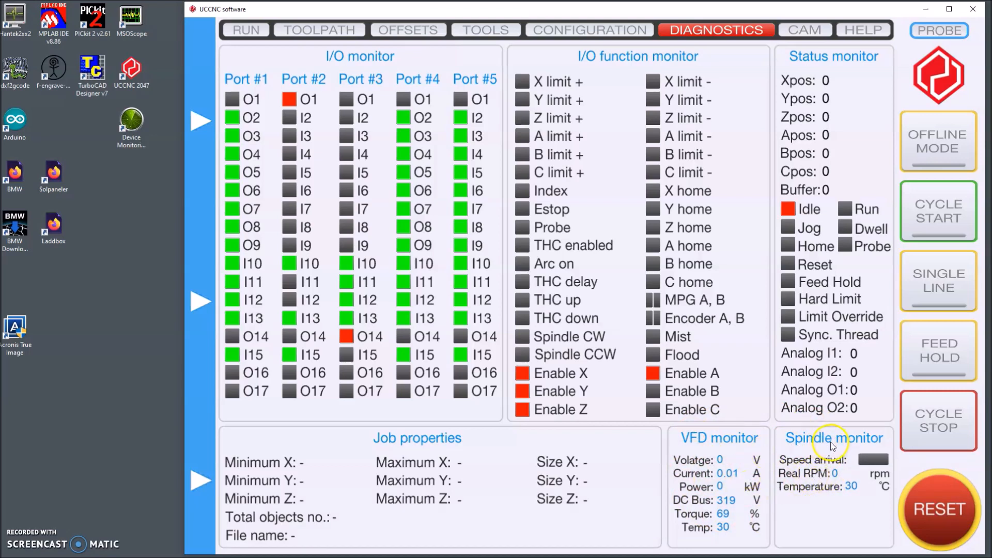
pyautogui.moveTo(713, 449)
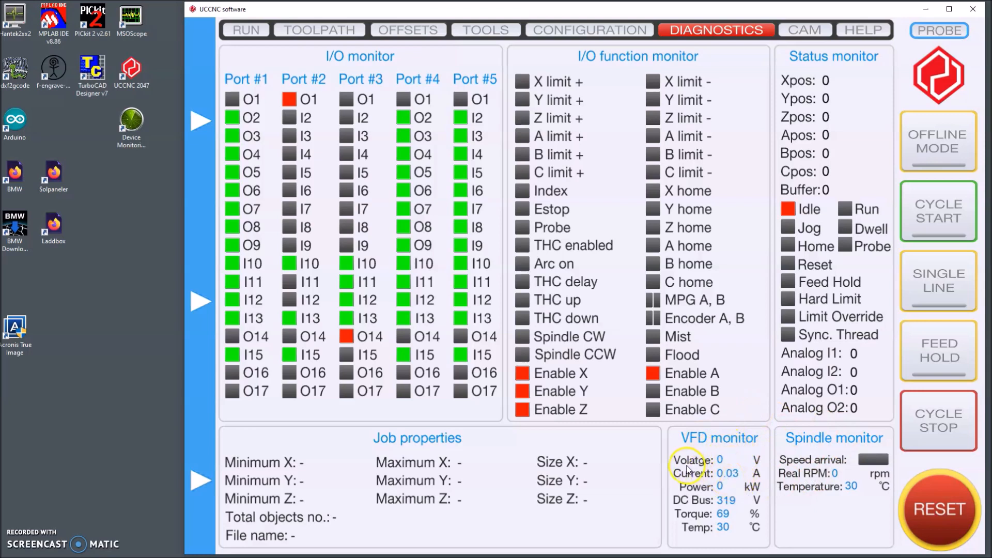
pyautogui.moveTo(676, 494)
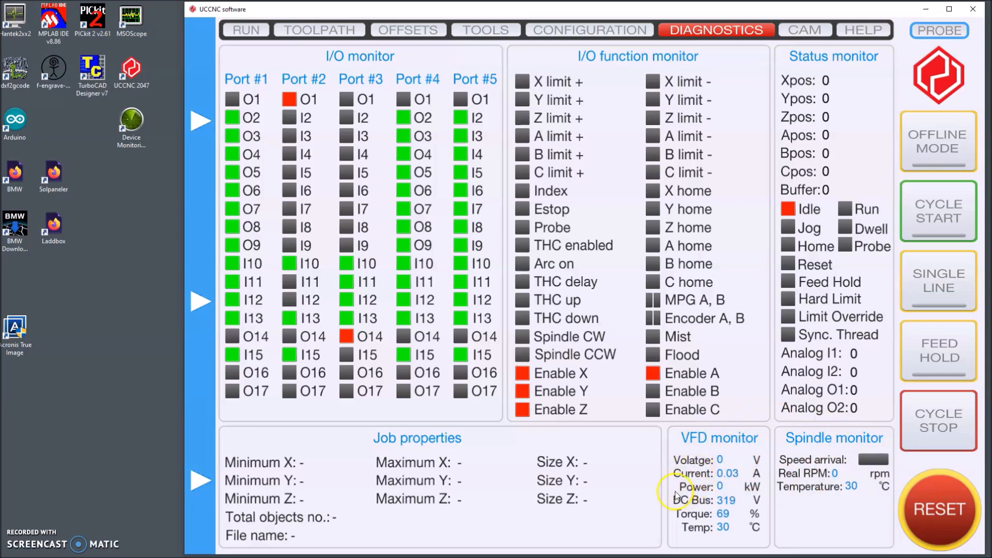
pyautogui.moveTo(709, 522)
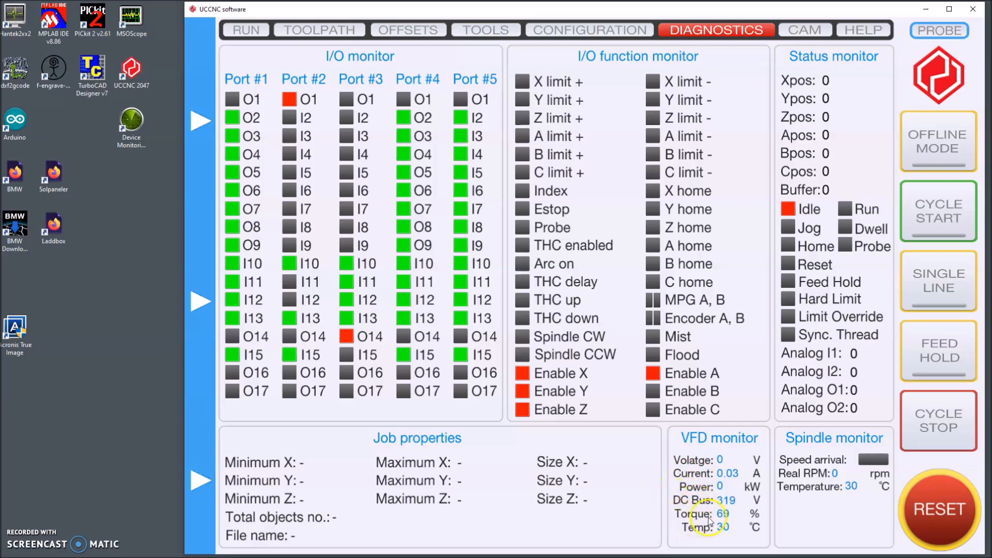
pyautogui.moveTo(793, 487)
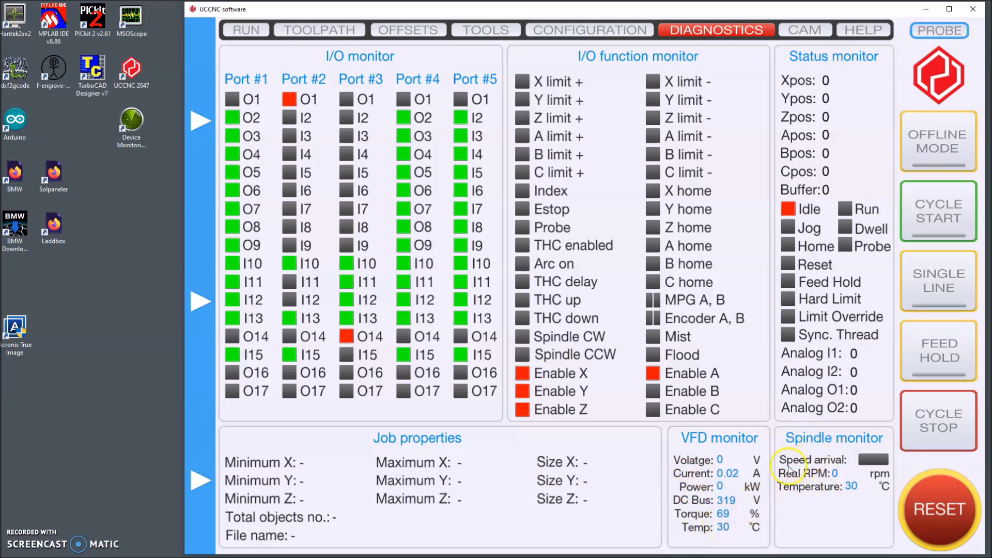
pyautogui.moveTo(860, 461)
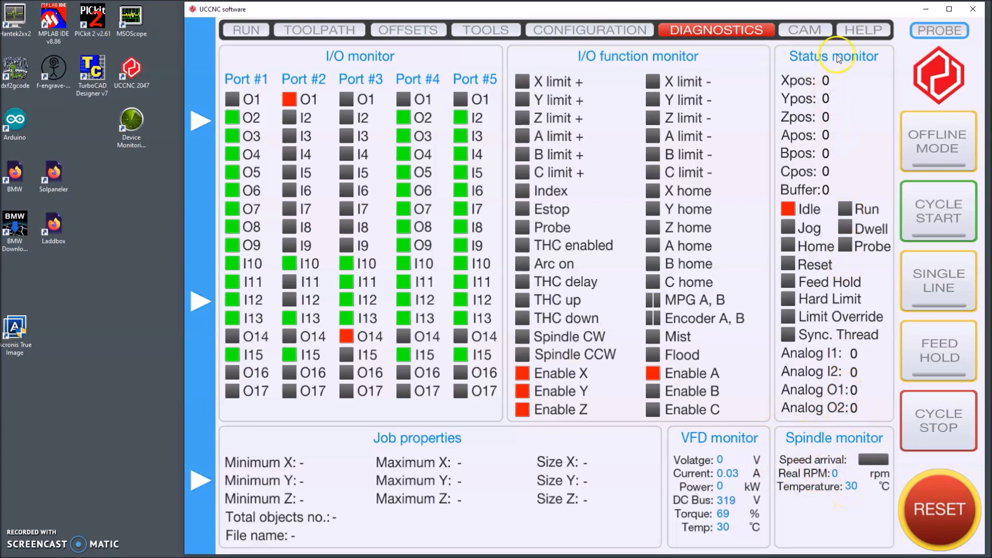
pyautogui.moveTo(834, 370)
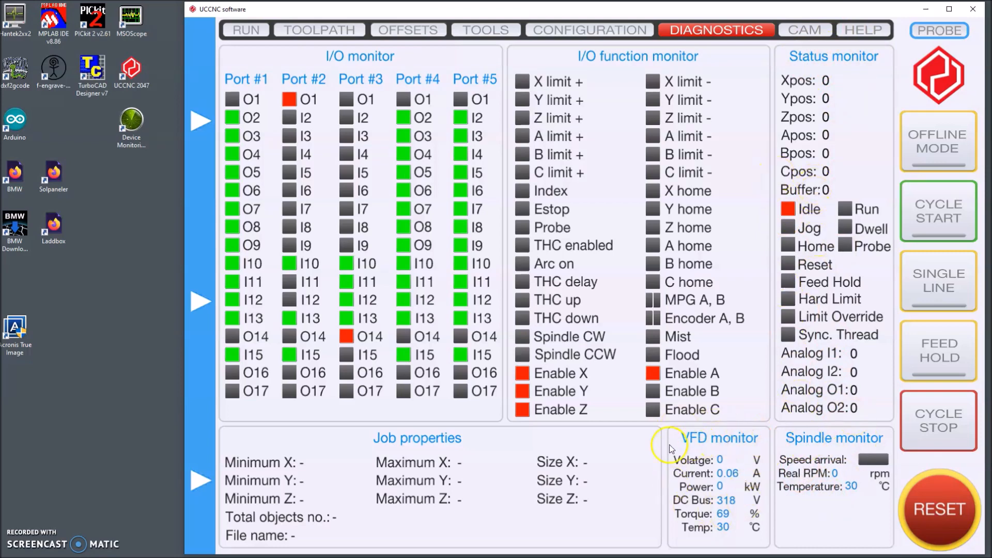
pyautogui.moveTo(487, 450)
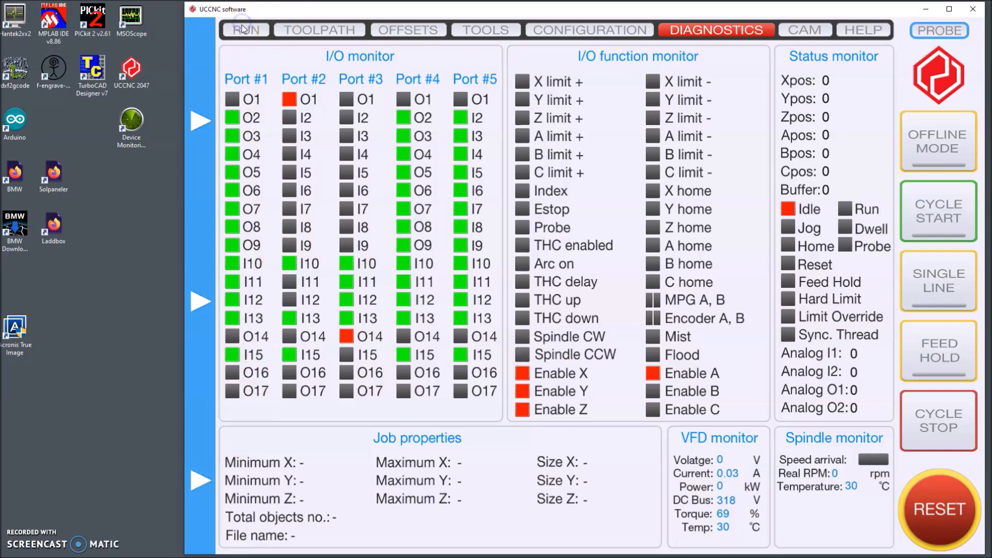
pyautogui.click(245, 30)
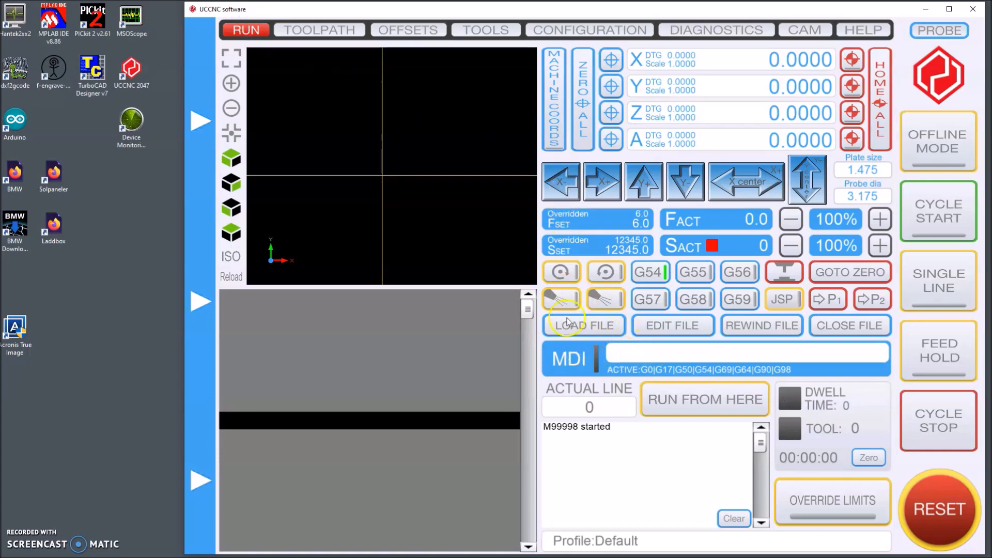
pyautogui.click(715, 30)
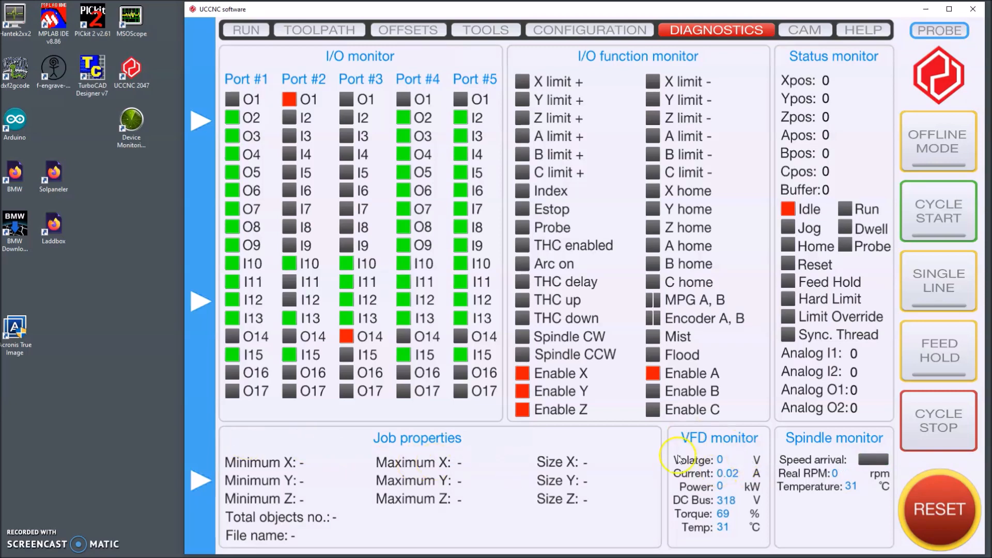
pyautogui.moveTo(743, 479)
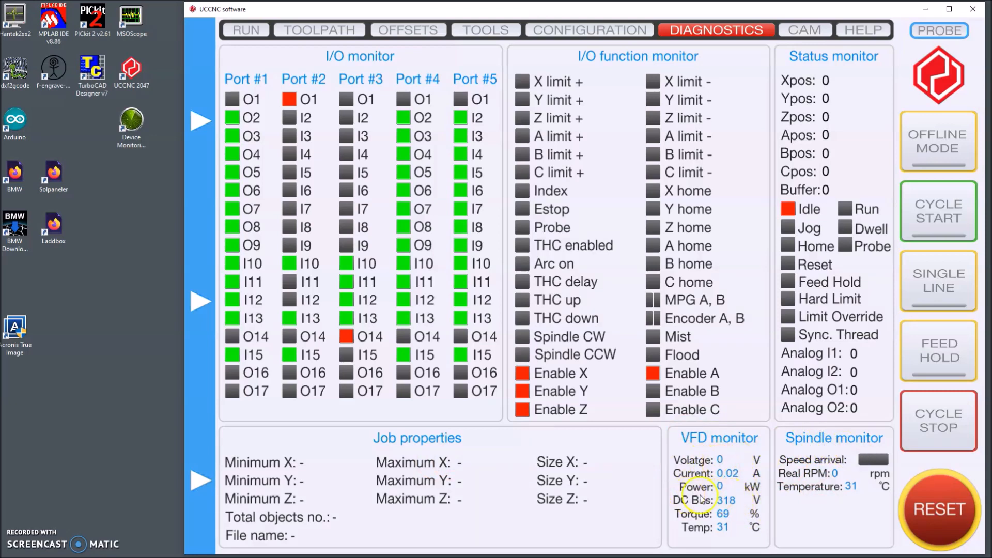
pyautogui.moveTo(714, 468)
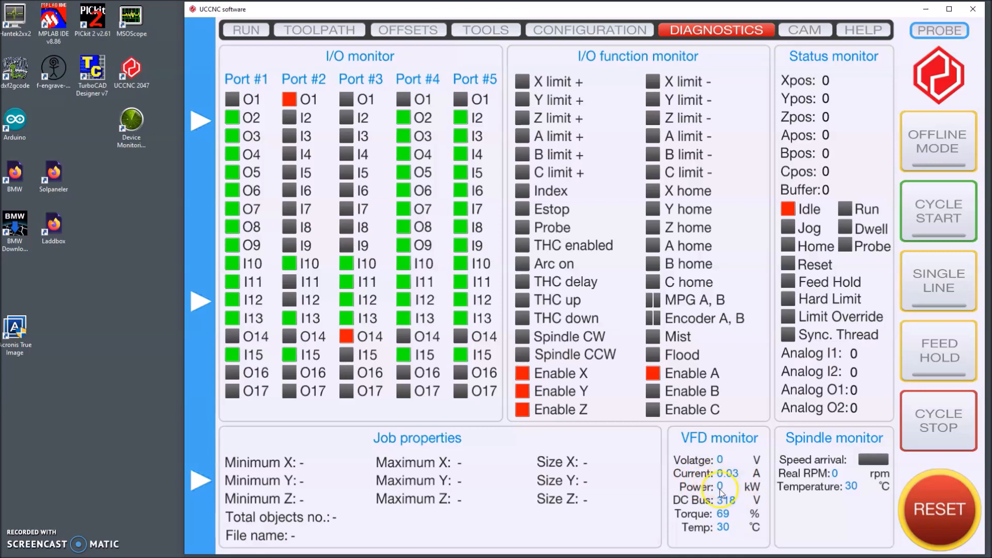
pyautogui.moveTo(696, 501)
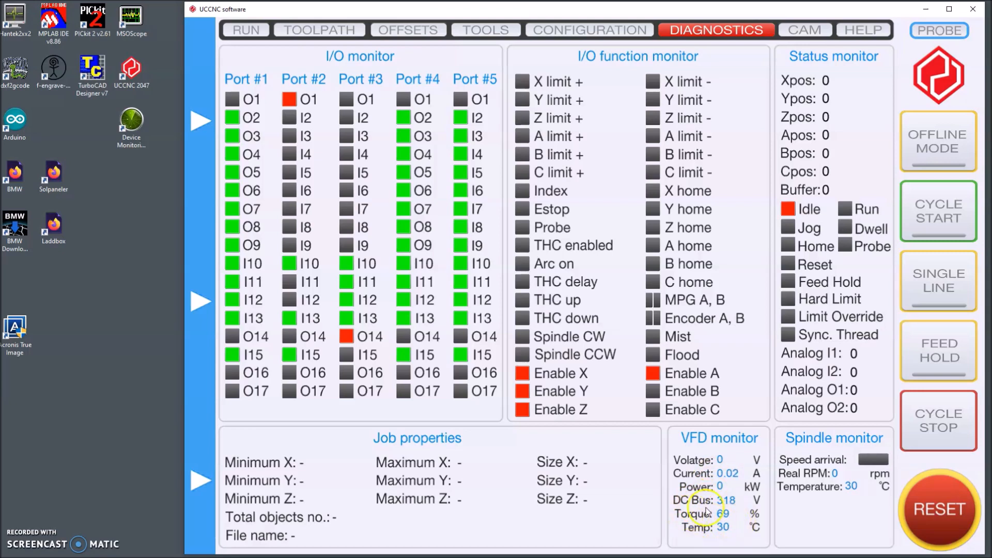
pyautogui.moveTo(258, 439)
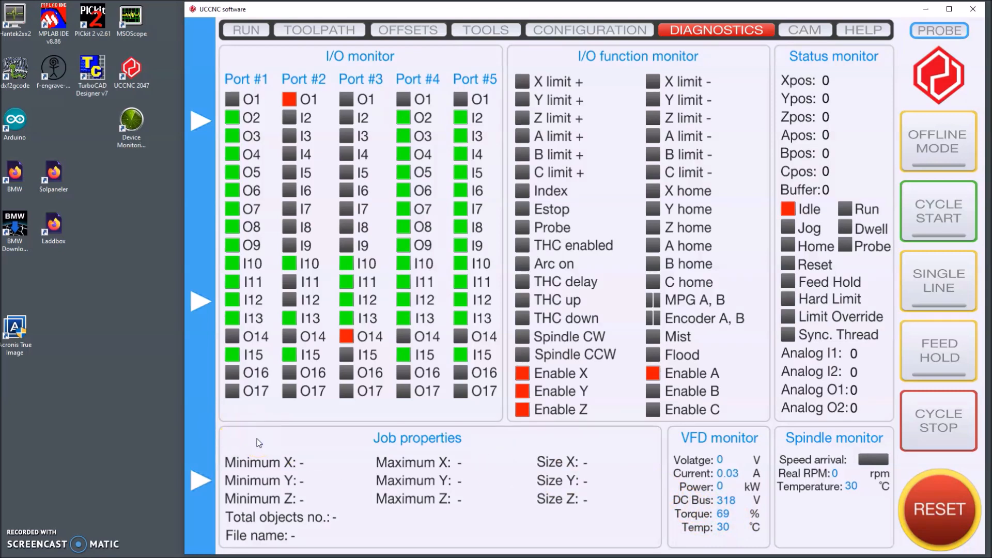
# Run the spindle counter-clockwise with M4 at 12345 rpm, then stop it with M5.
pyautogui.write('ml')
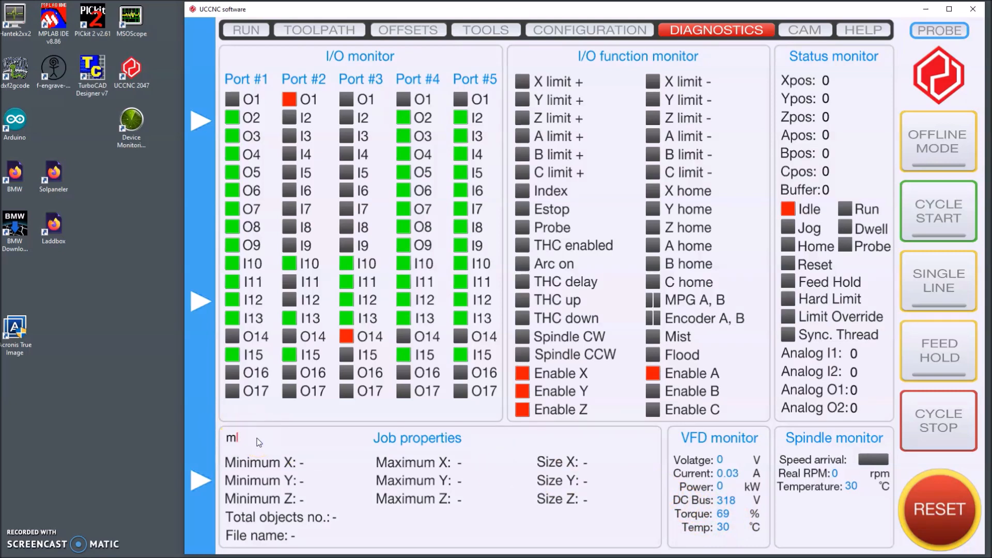
pyautogui.write('4')
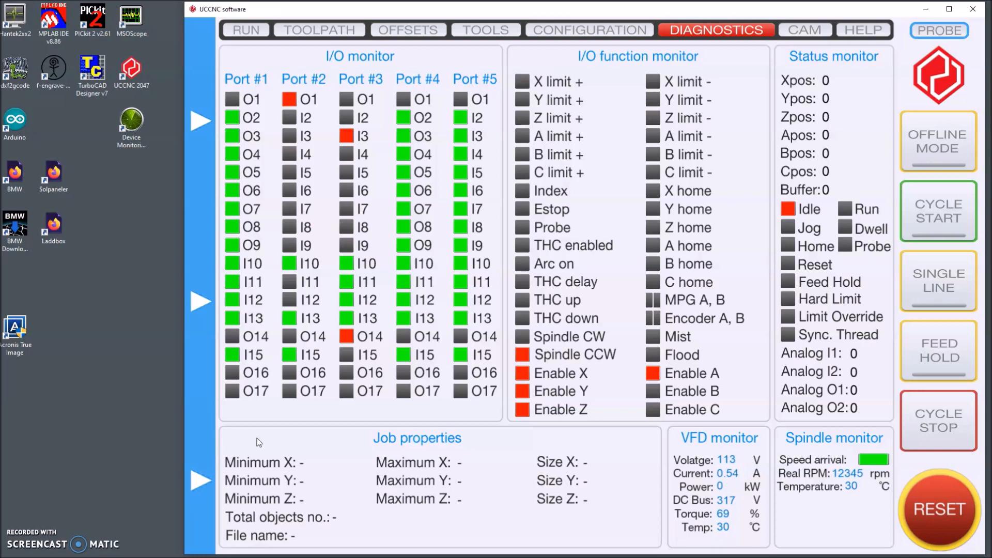
pyautogui.write('m5')
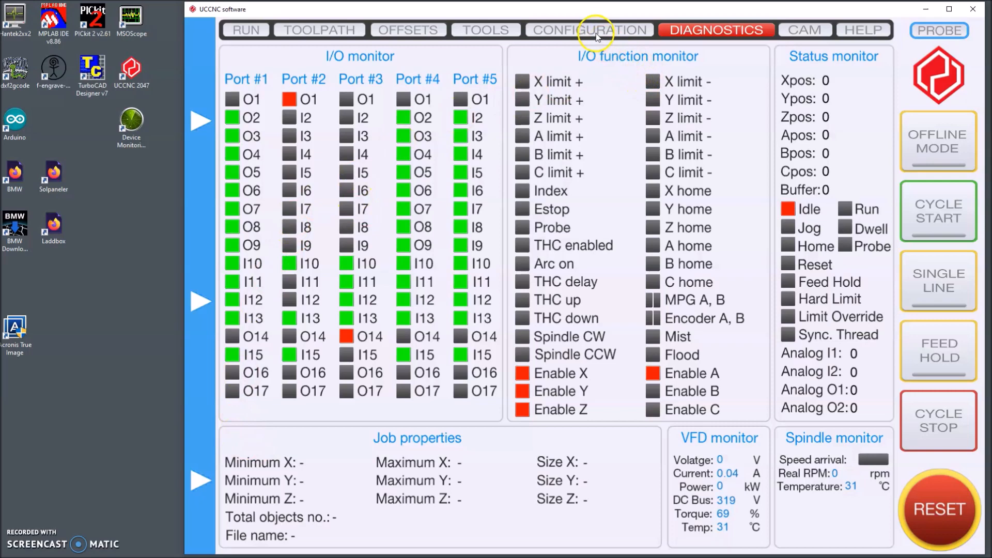
# Recheck the Modbus master plugin window, close the plugin list, and return to the Run screen.
pyautogui.click(588, 29)
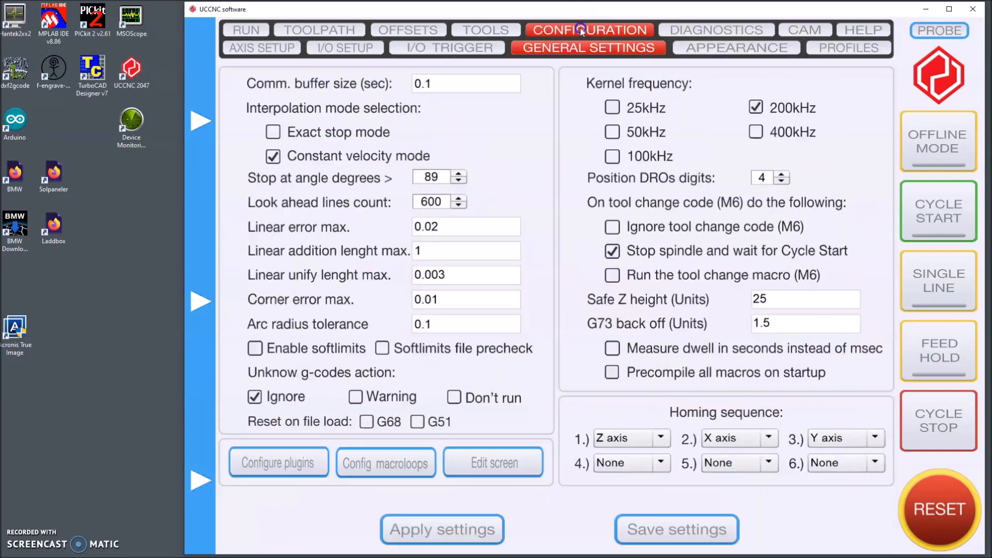
pyautogui.click(277, 462)
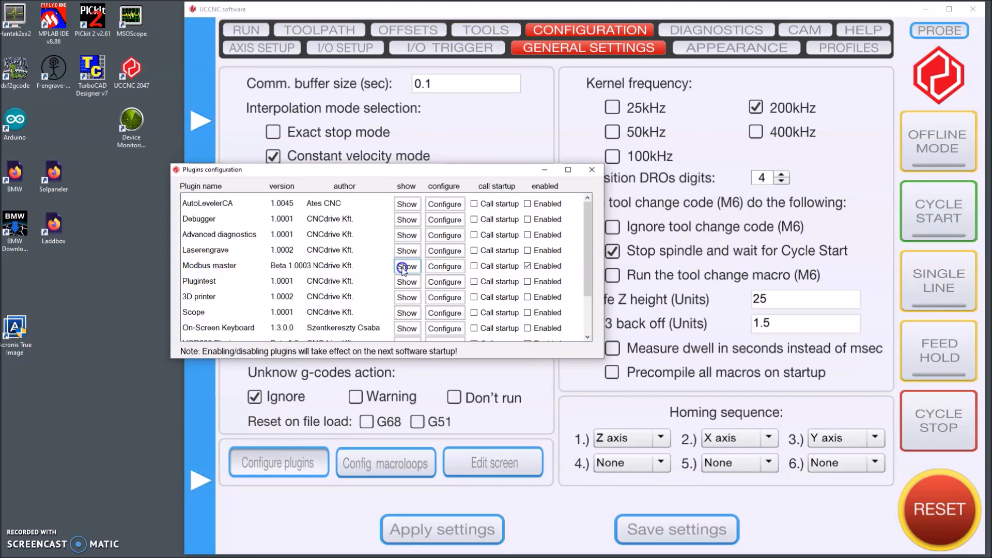
pyautogui.click(406, 266)
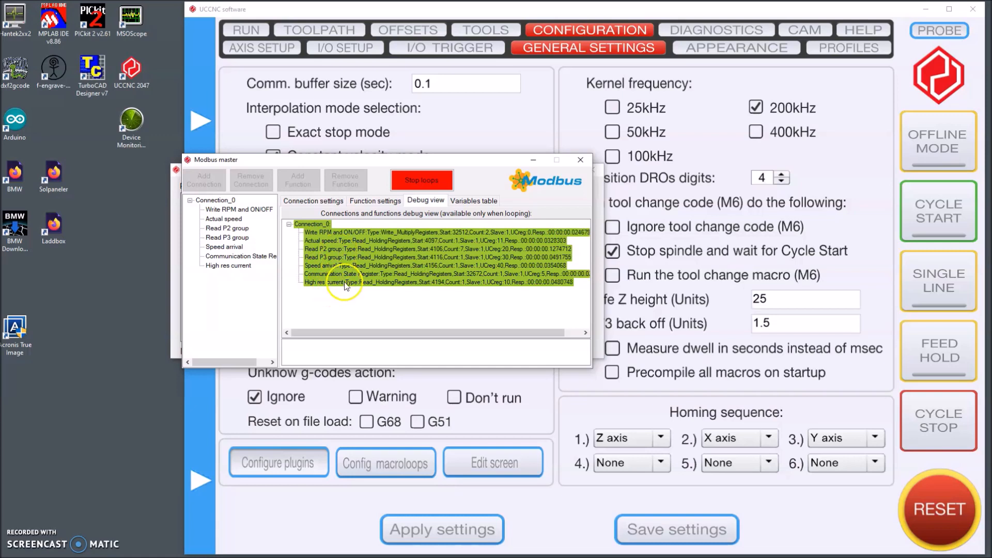
pyautogui.moveTo(354, 312)
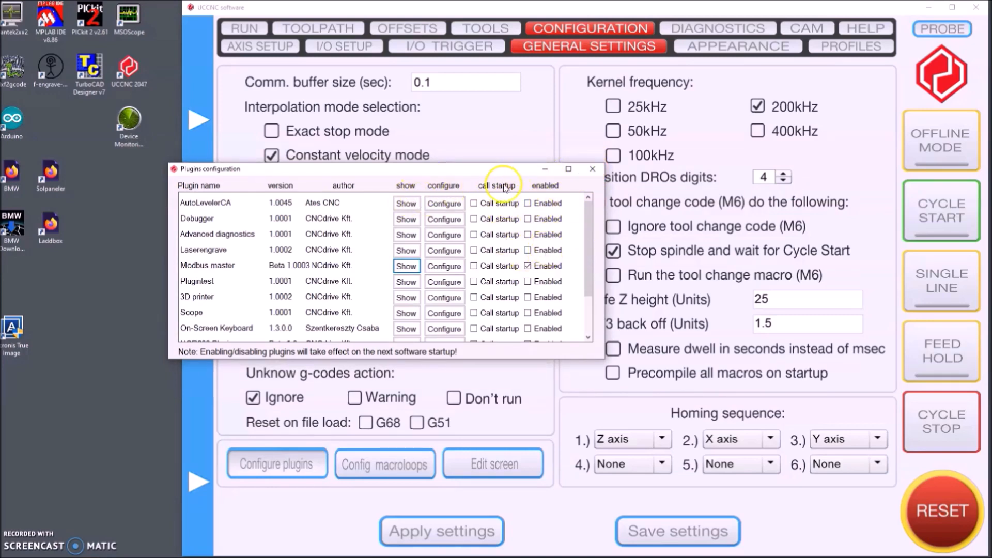
pyautogui.click(592, 168)
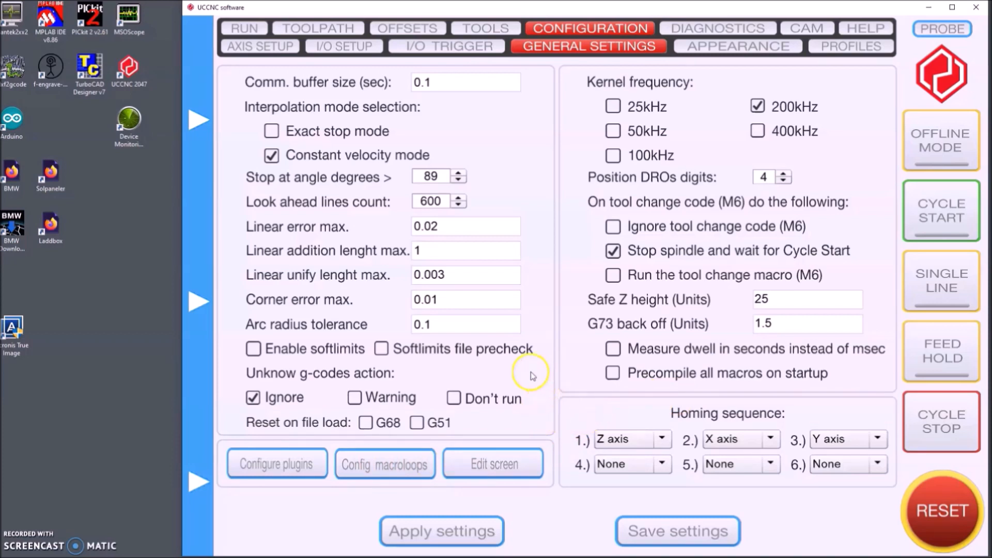
pyautogui.click(243, 28)
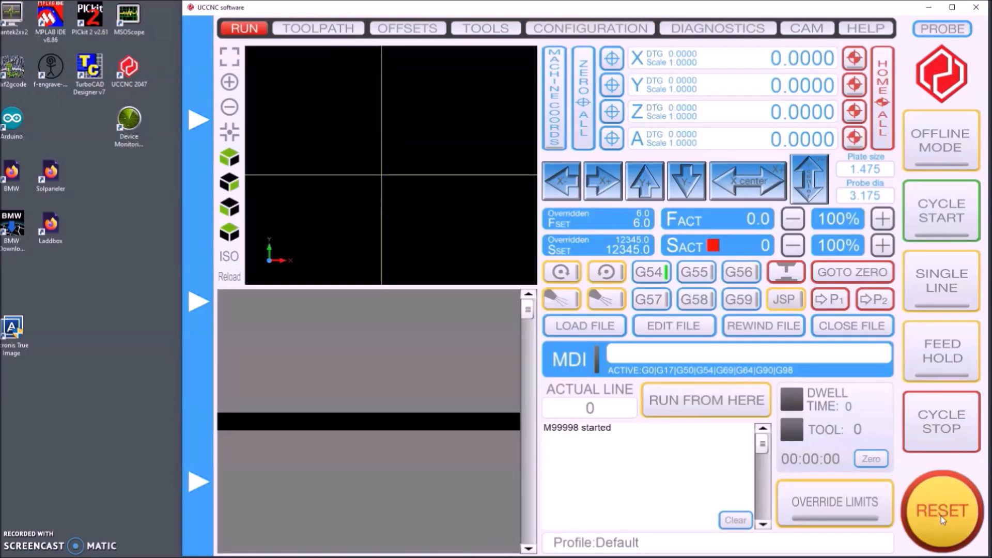